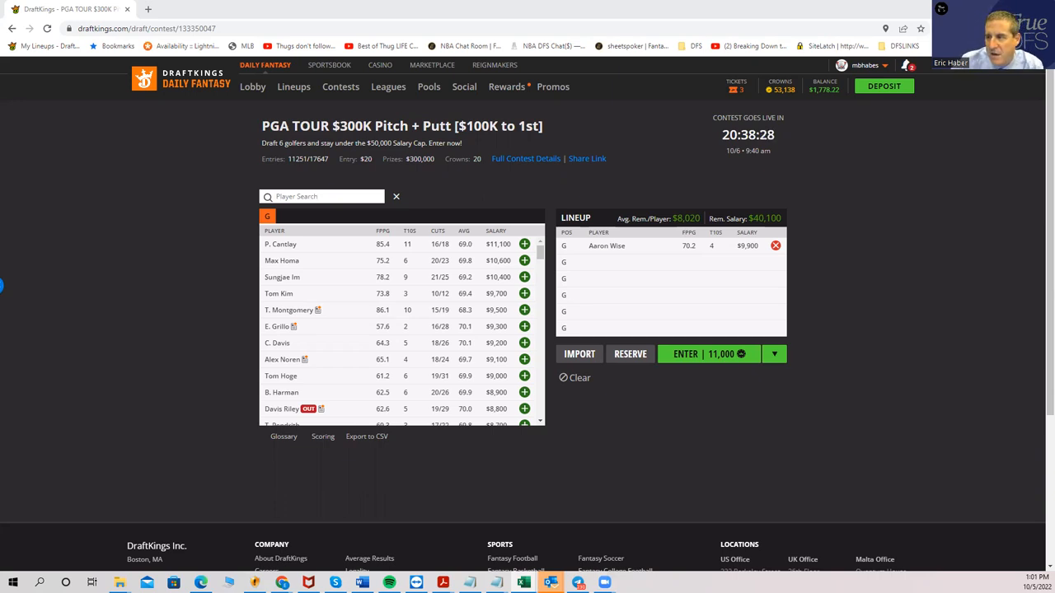
# Remove Aaron Wise from the lineup, leaving all six golfer slots empty at $50,000.
pyautogui.click(774, 246)
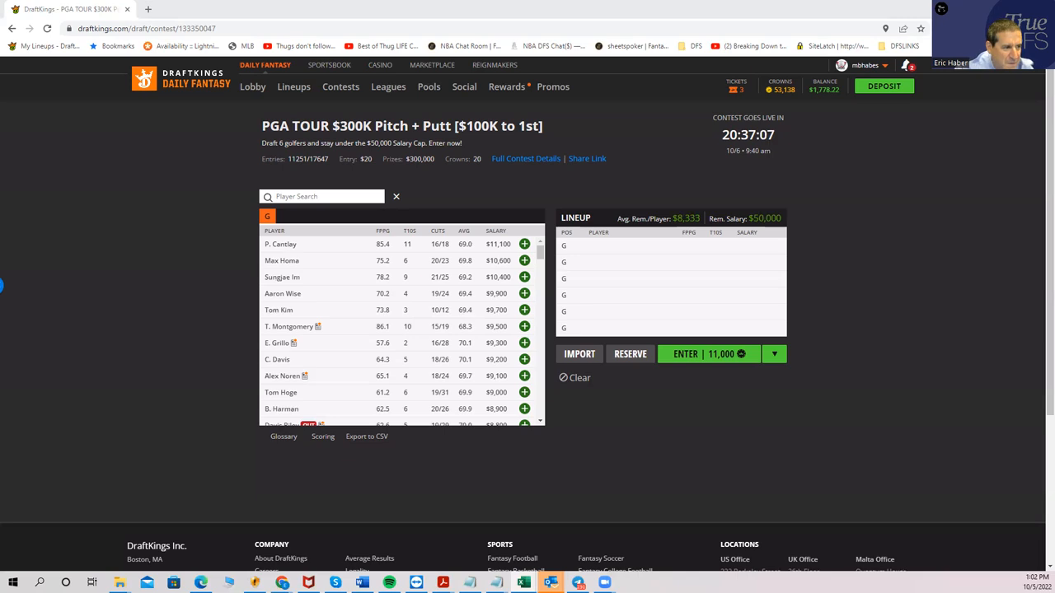
pyautogui.moveTo(484, 290)
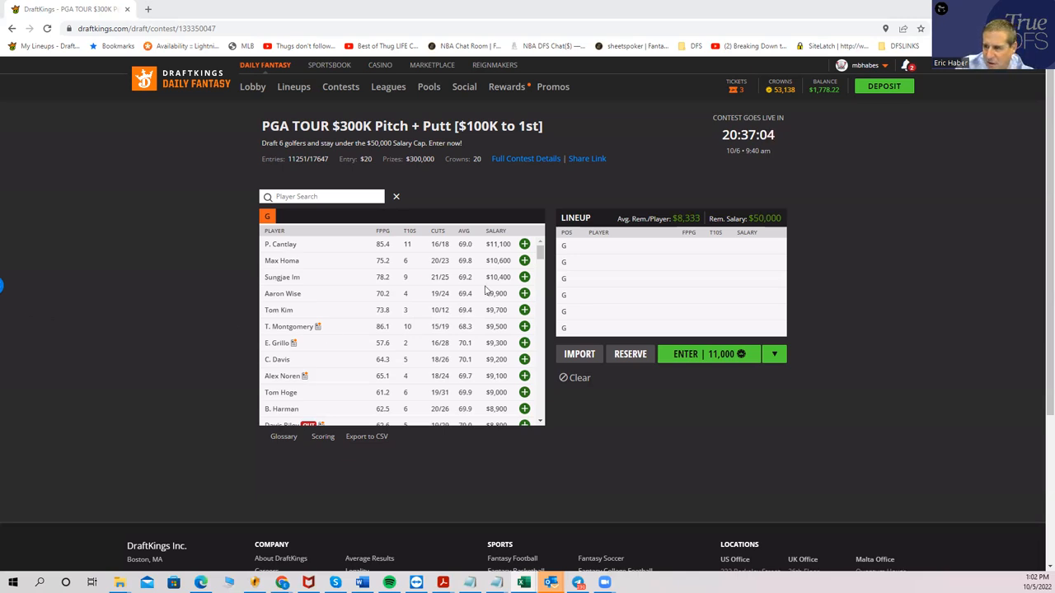
pyautogui.moveTo(494, 366)
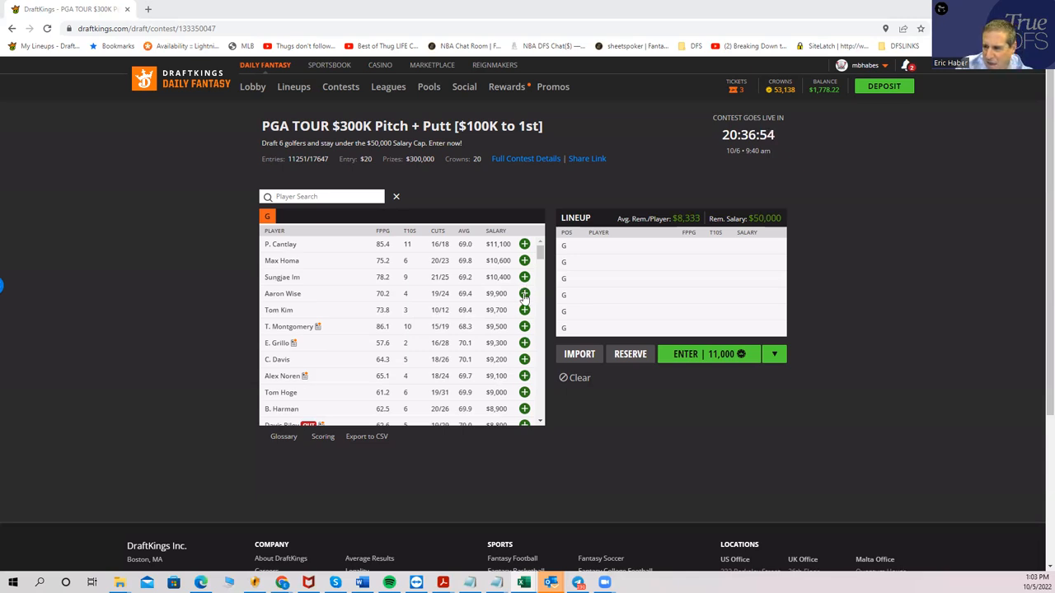
# Draft Aaron Wise at $9,900, leaving $40,100 of salary remaining.
pyautogui.click(524, 293)
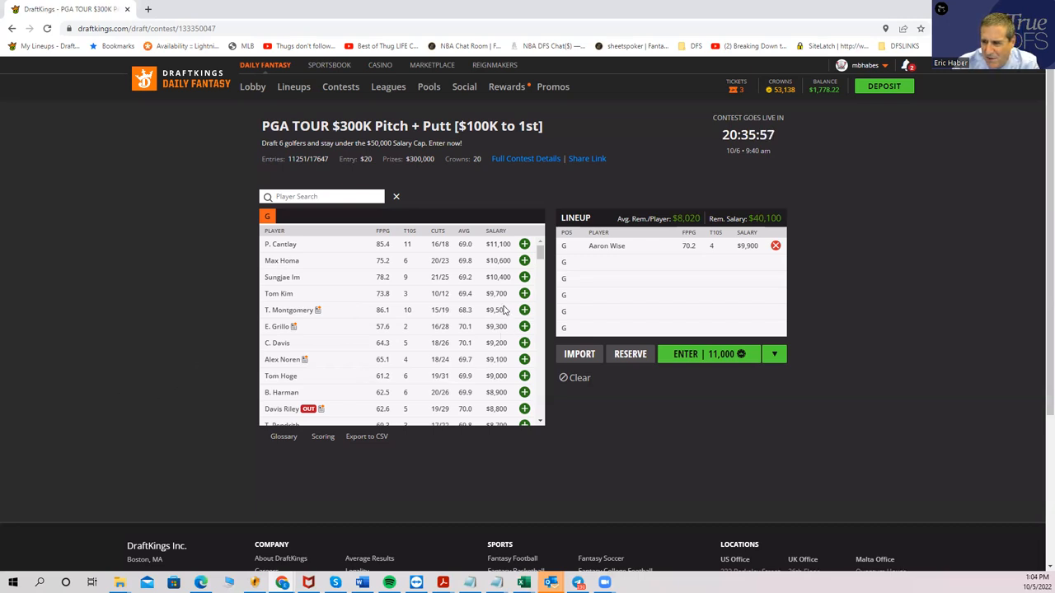
pyautogui.moveTo(428, 309)
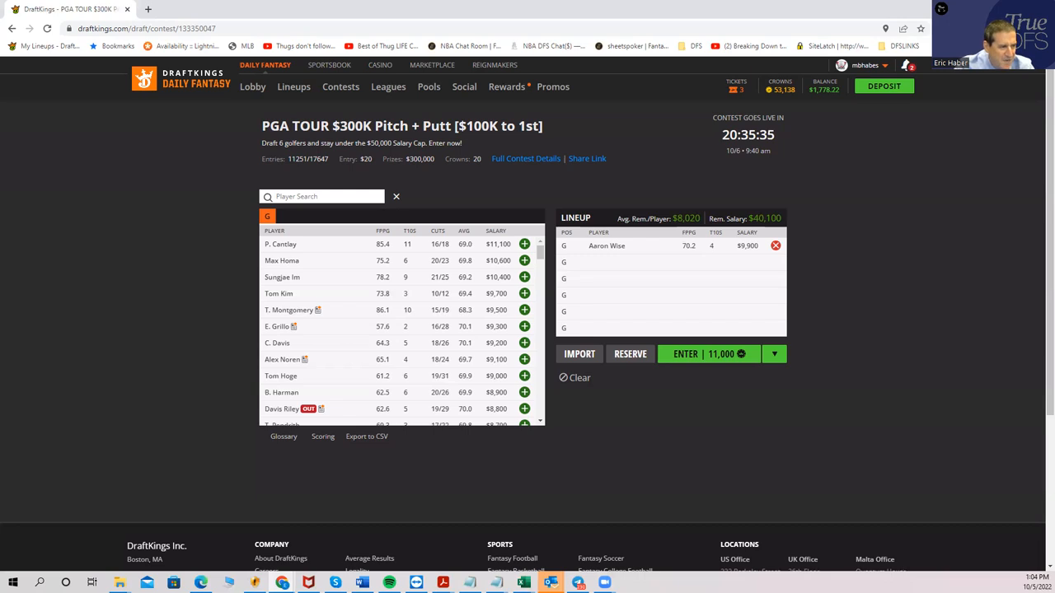
pyautogui.moveTo(475, 393)
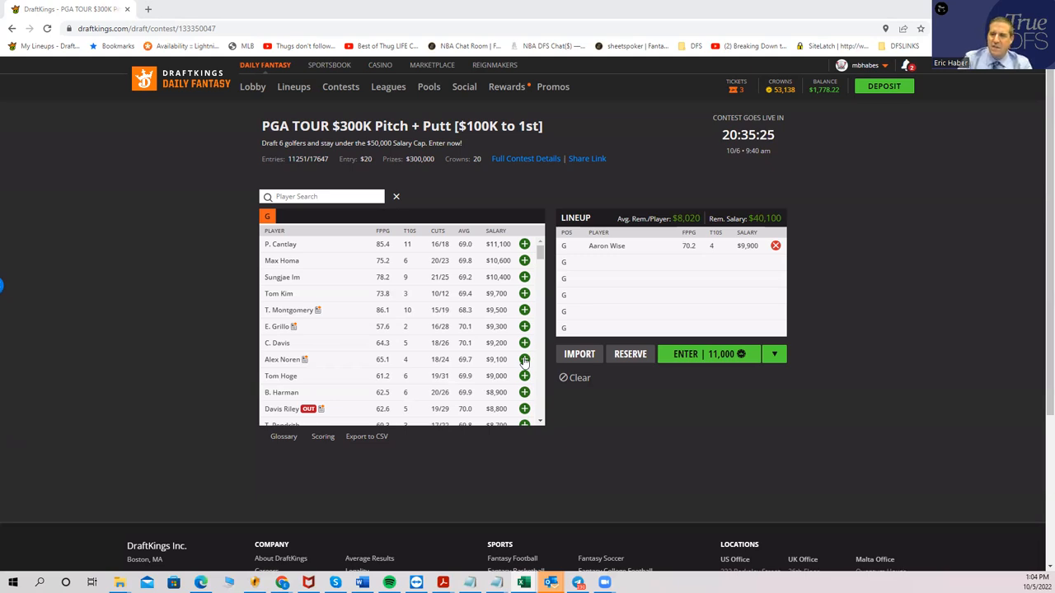
pyautogui.moveTo(293, 363)
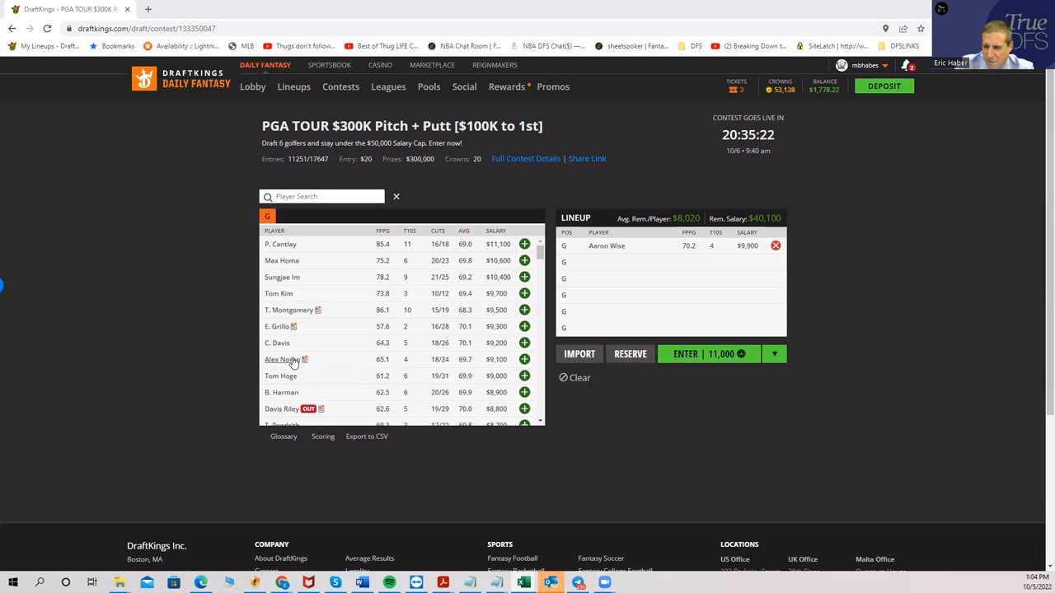
# View Alex Noren's player card on the Game Log of recent tournament results.
pyautogui.click(281, 360)
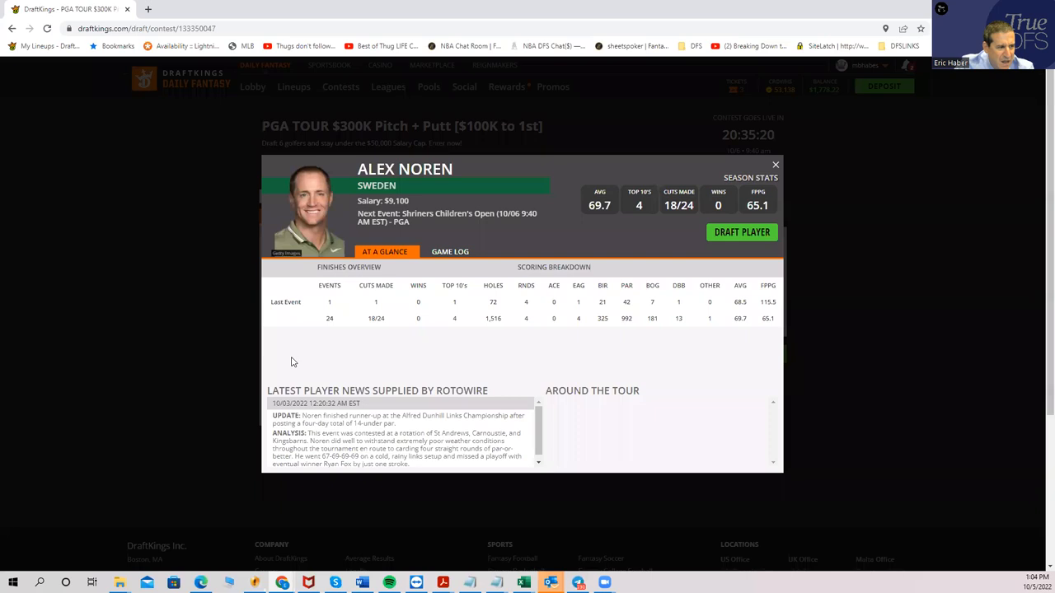
pyautogui.moveTo(567, 323)
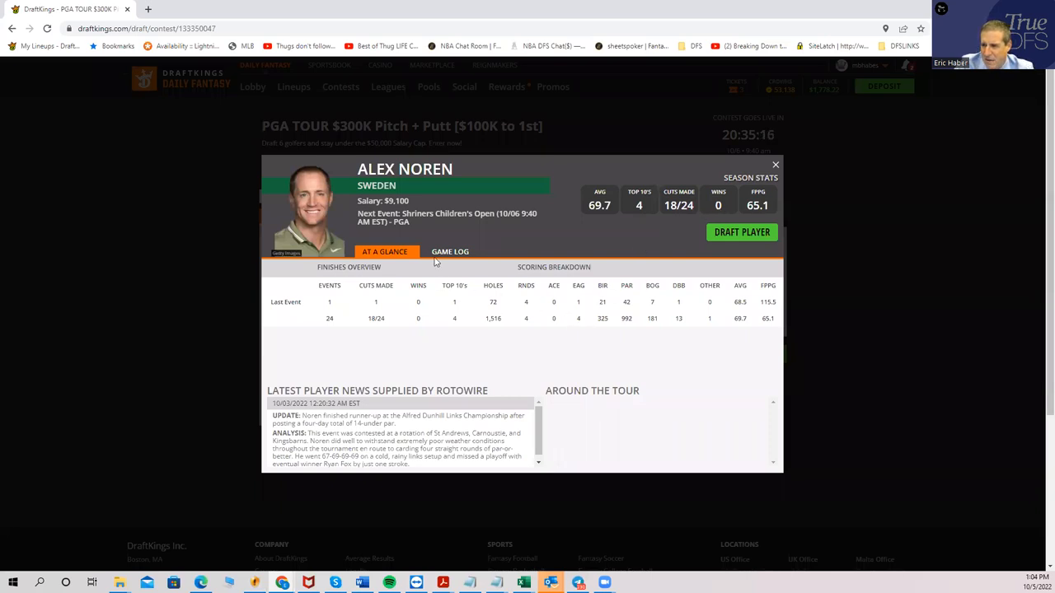
pyautogui.click(452, 250)
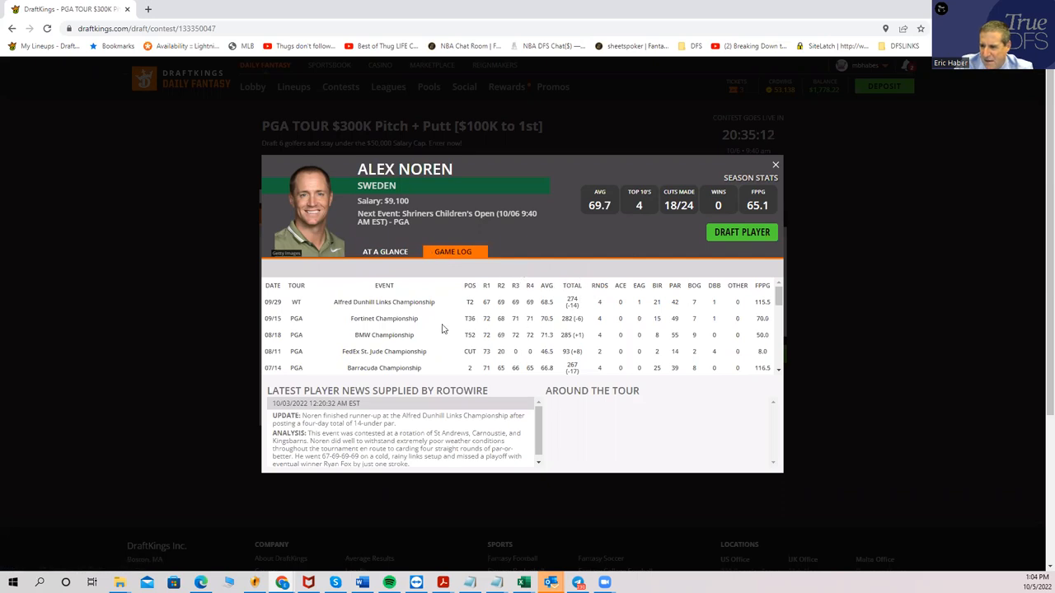
pyautogui.moveTo(514, 335)
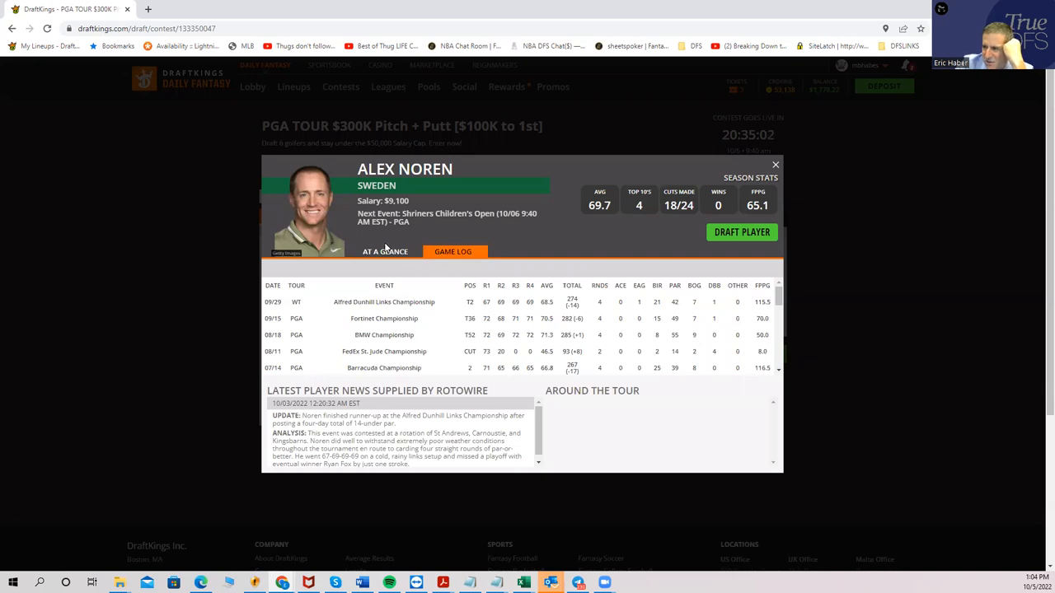
pyautogui.moveTo(421, 294)
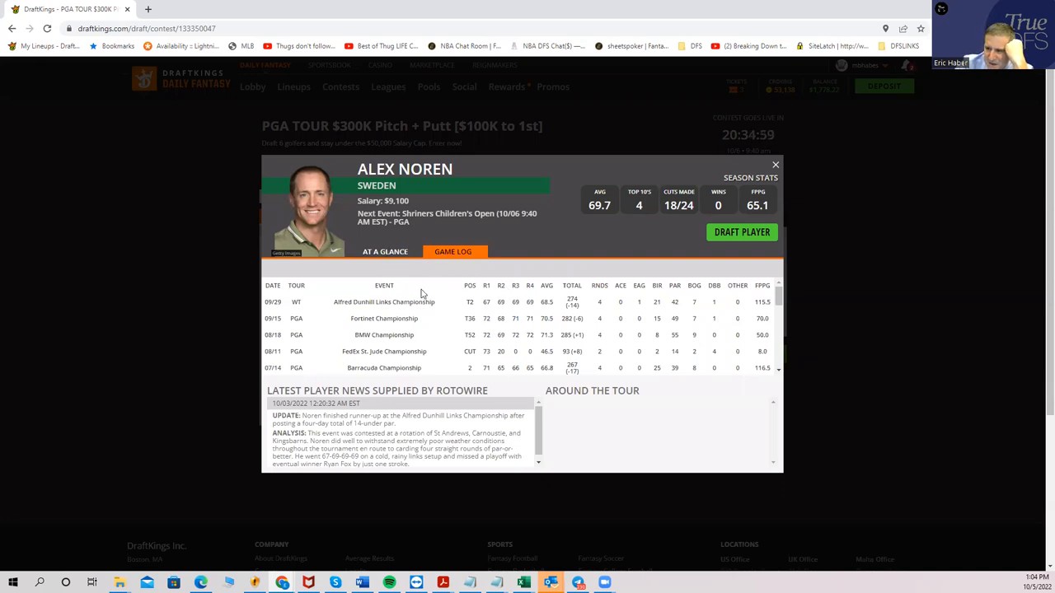
pyautogui.moveTo(399, 354)
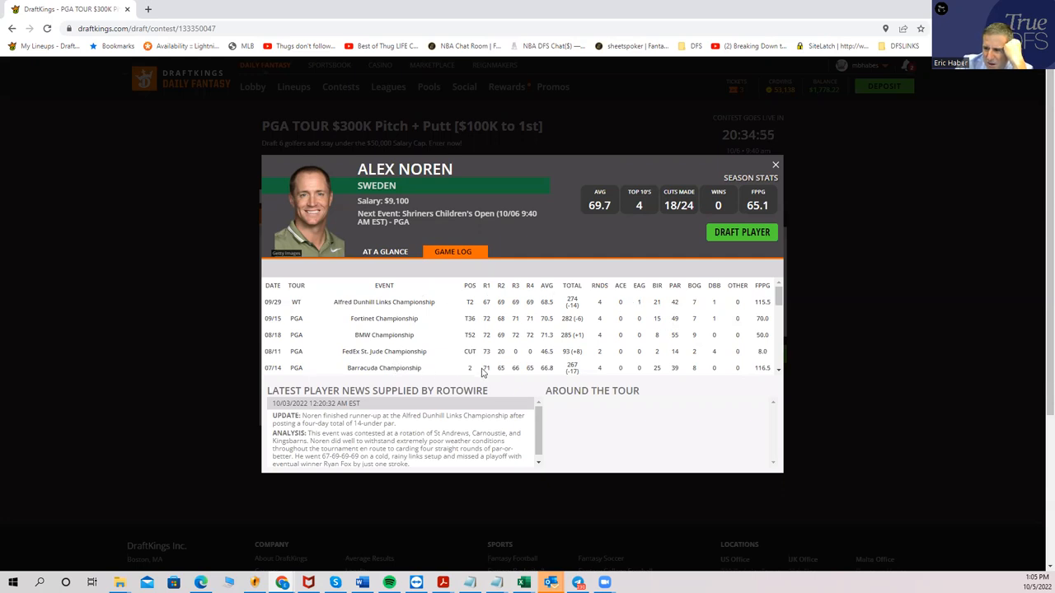
pyautogui.moveTo(428, 366)
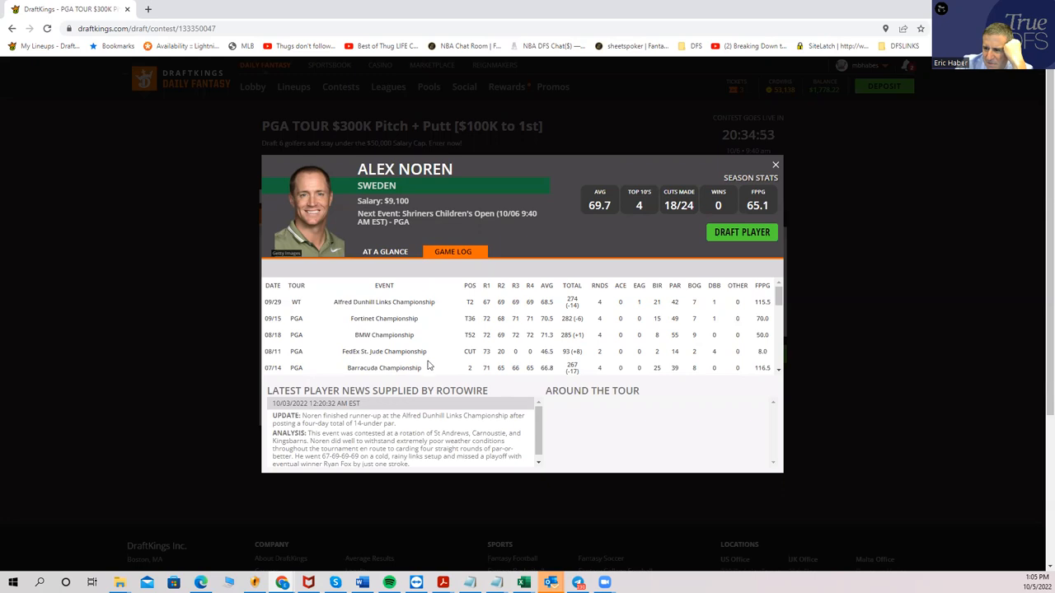
pyautogui.moveTo(636, 366)
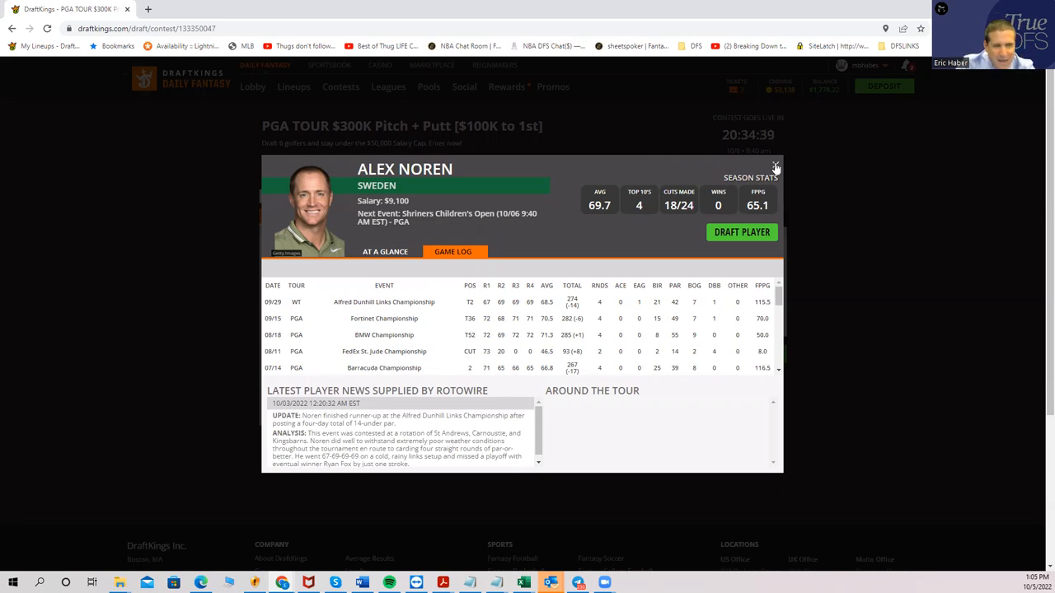
# Close Noren's card and draft K. Mitchell at $8,000, leaving $32,100 remaining.
pyautogui.click(774, 165)
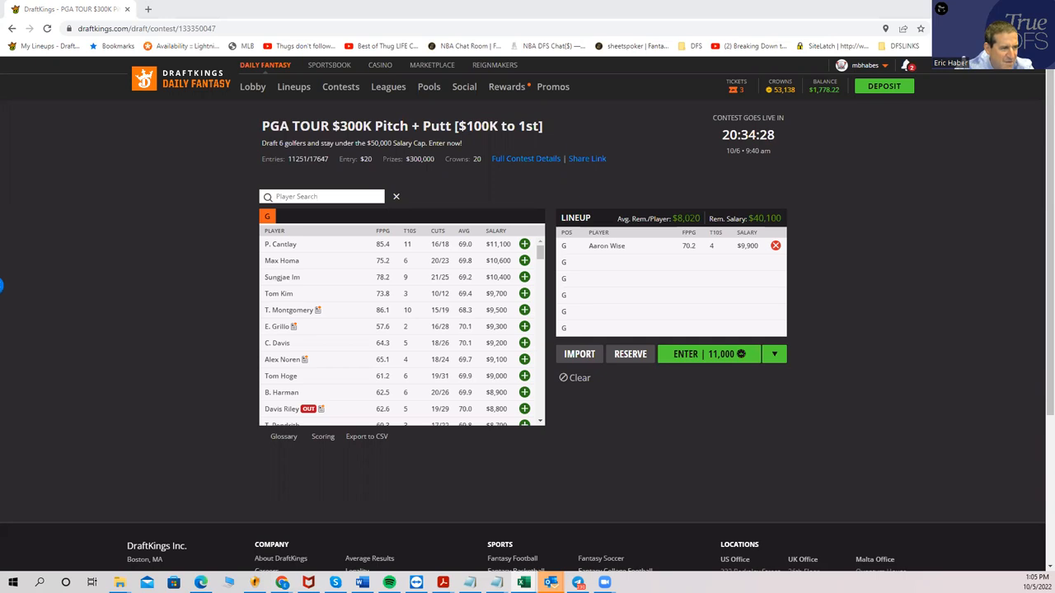
pyautogui.moveTo(333, 356)
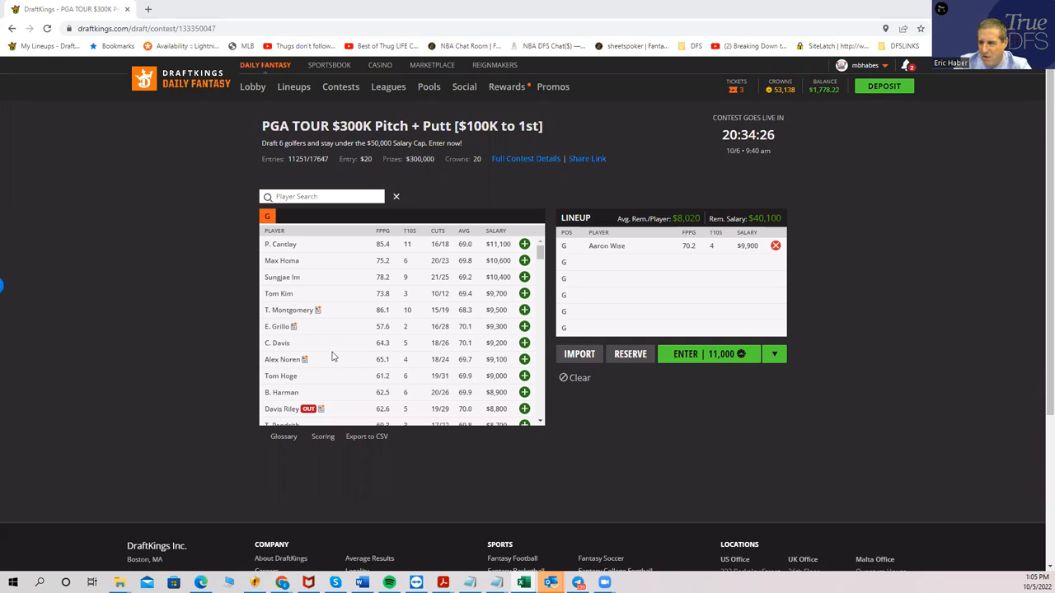
pyautogui.scroll(-3)
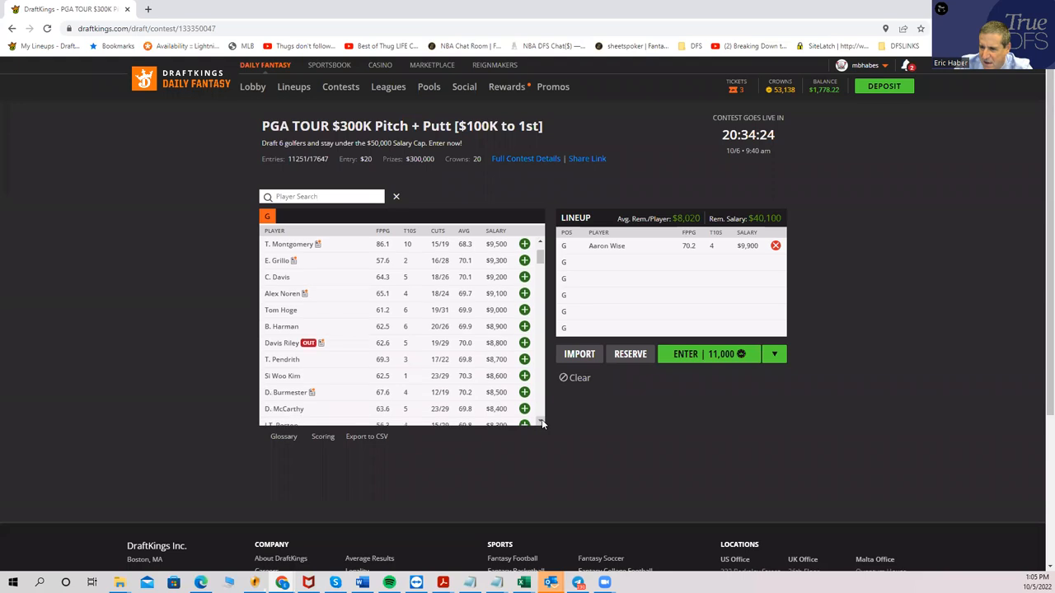
pyautogui.scroll(-3)
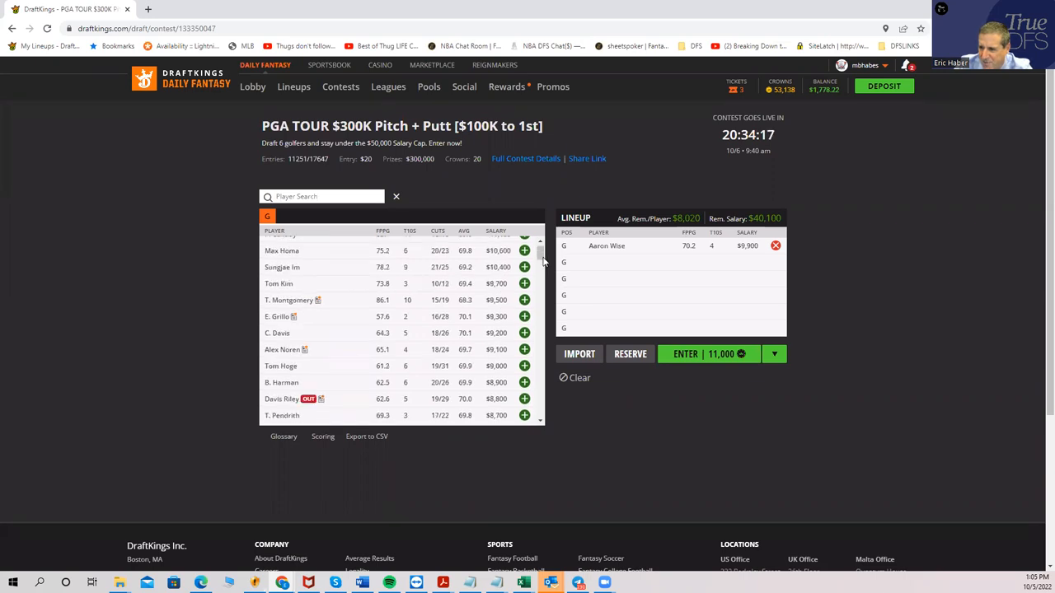
pyautogui.moveTo(442, 329)
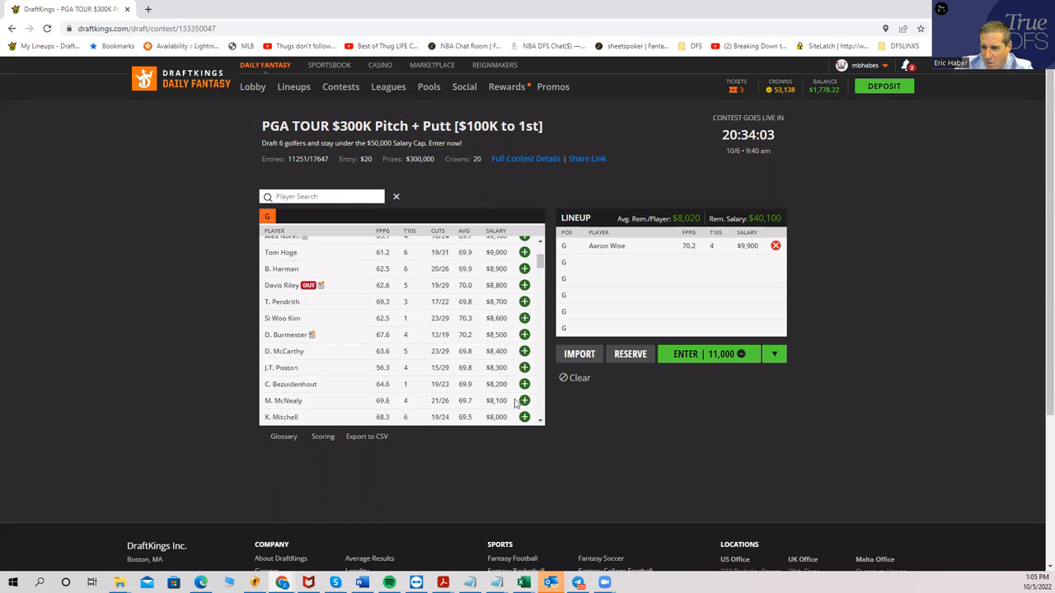
pyautogui.click(524, 415)
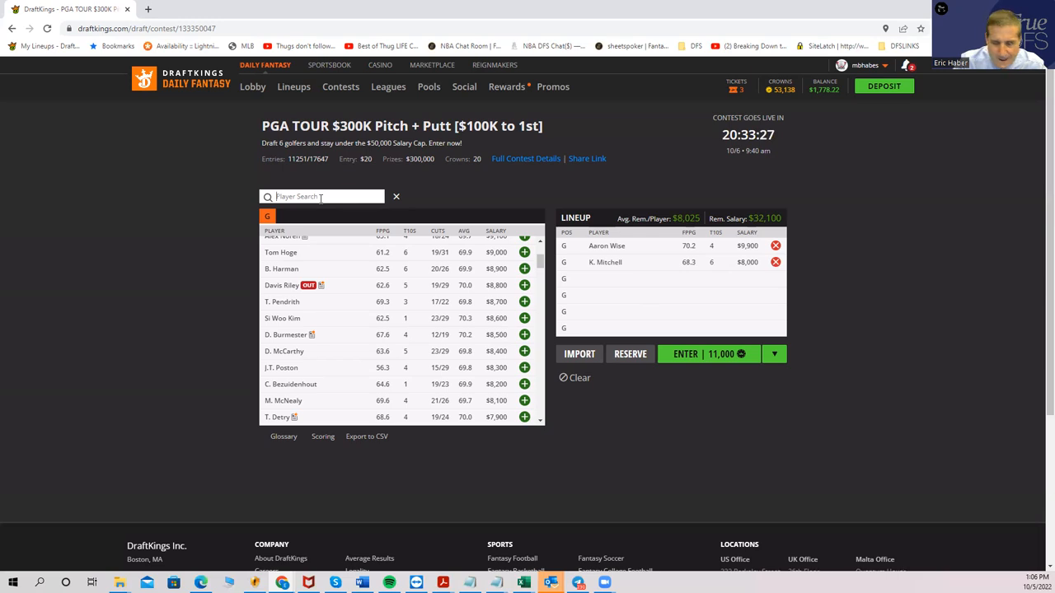
# Search and draft M. McNeely, D. Burmeister and B. Harman, leaving $6,600 for one golfer.
pyautogui.write('mc')
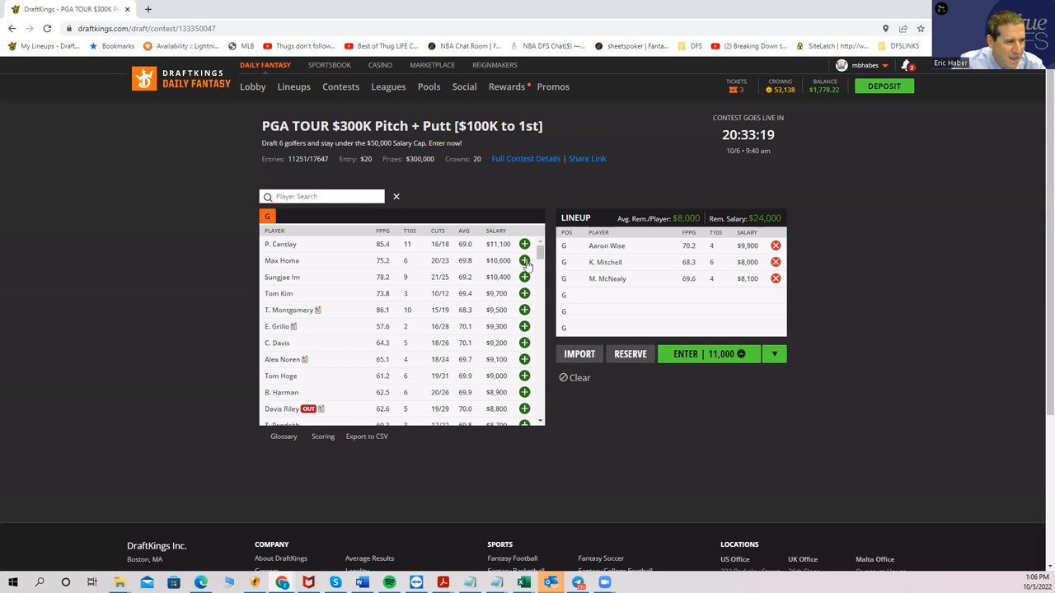
pyautogui.moveTo(451, 297)
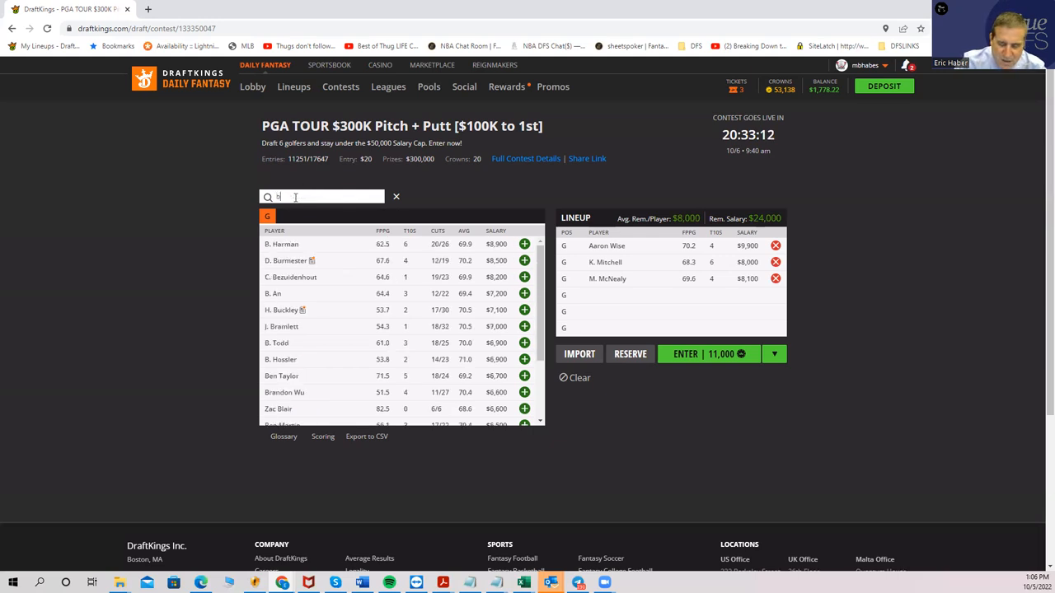
pyautogui.write('bur')
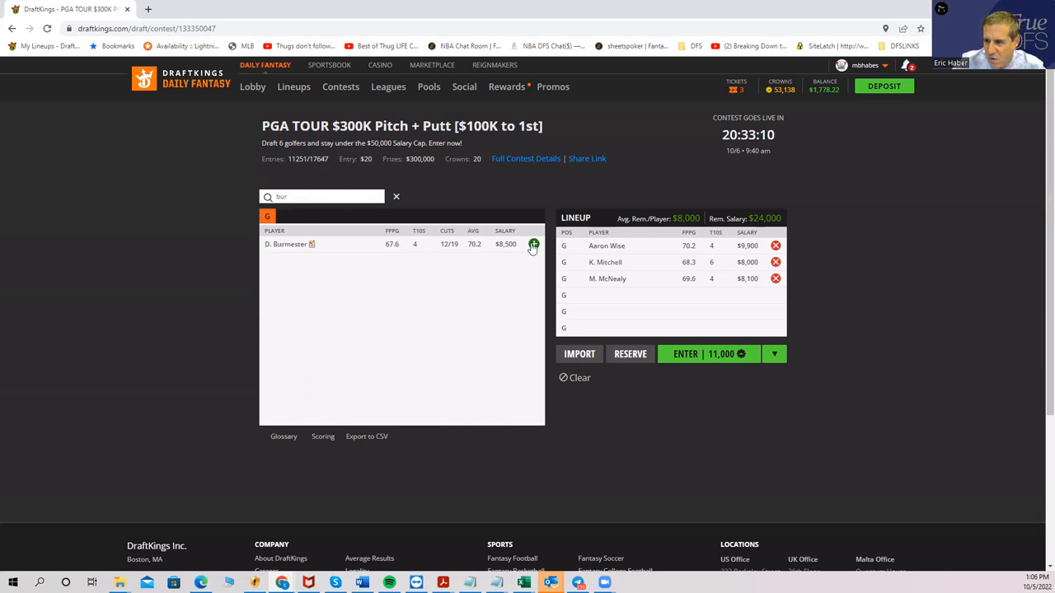
pyautogui.click(532, 244)
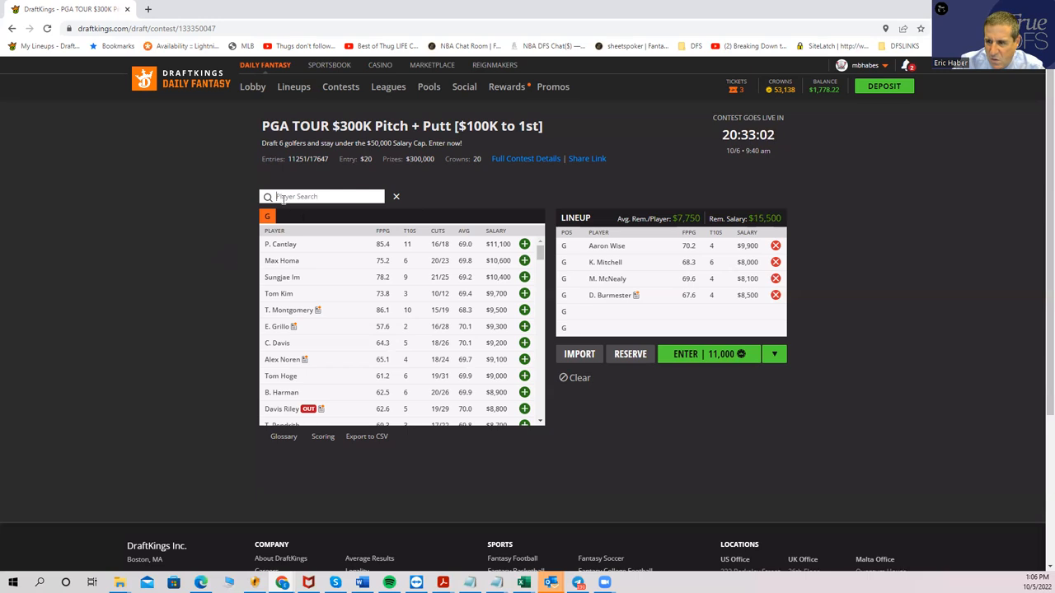
pyautogui.write('harm')
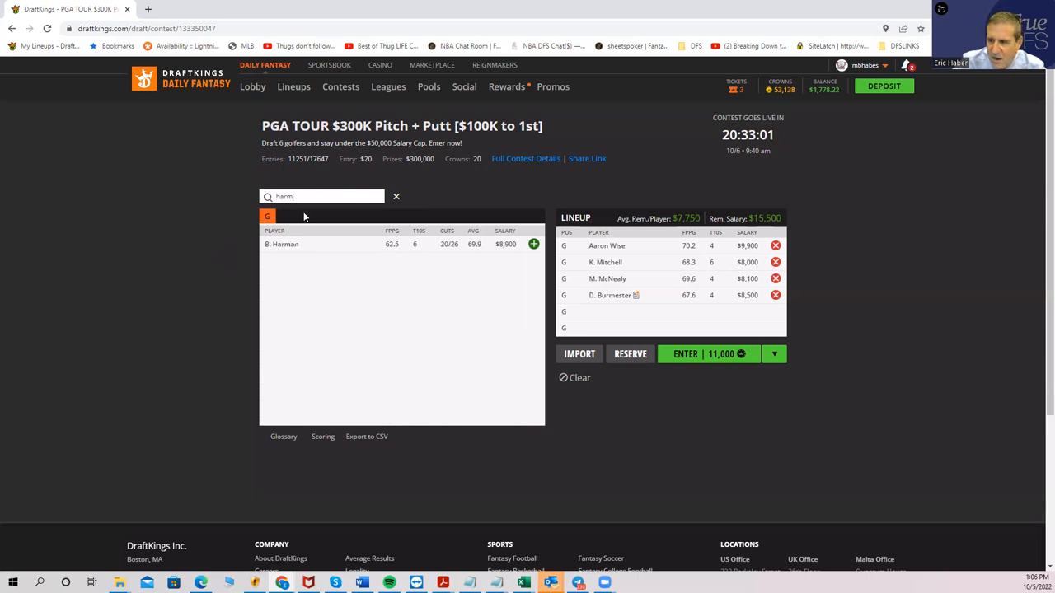
pyautogui.click(534, 244)
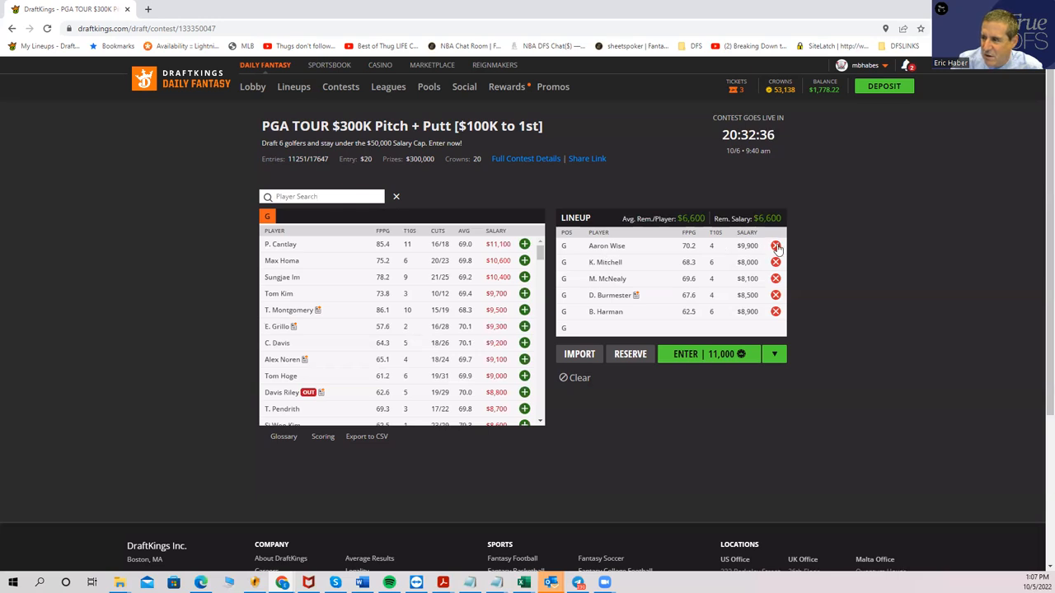
# Remove the remaining golfers, ending with K. Mitchell, to restore the full $50,000 cap.
pyautogui.click(774, 246)
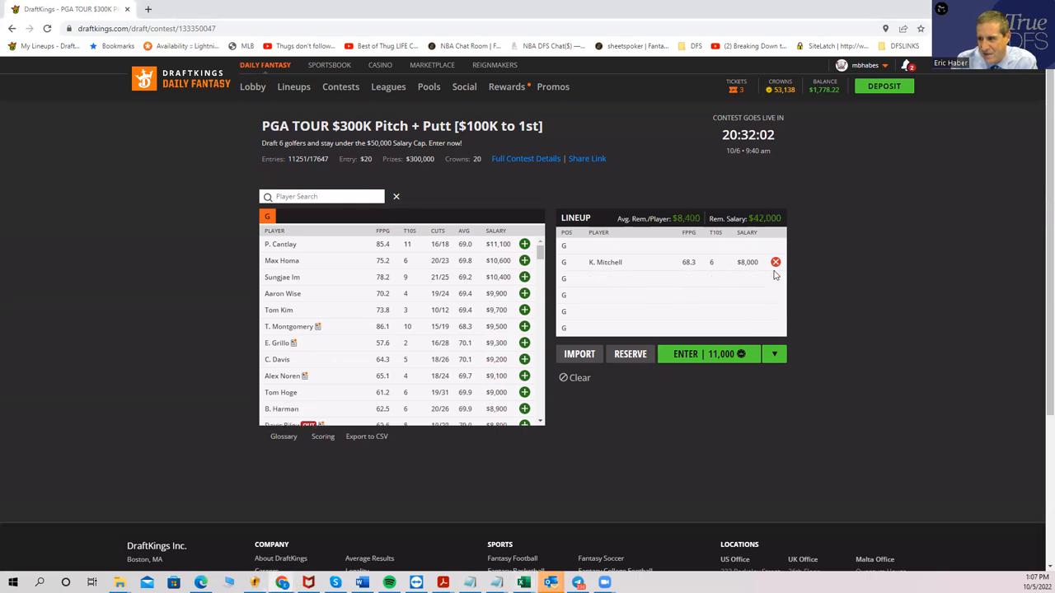
pyautogui.click(774, 262)
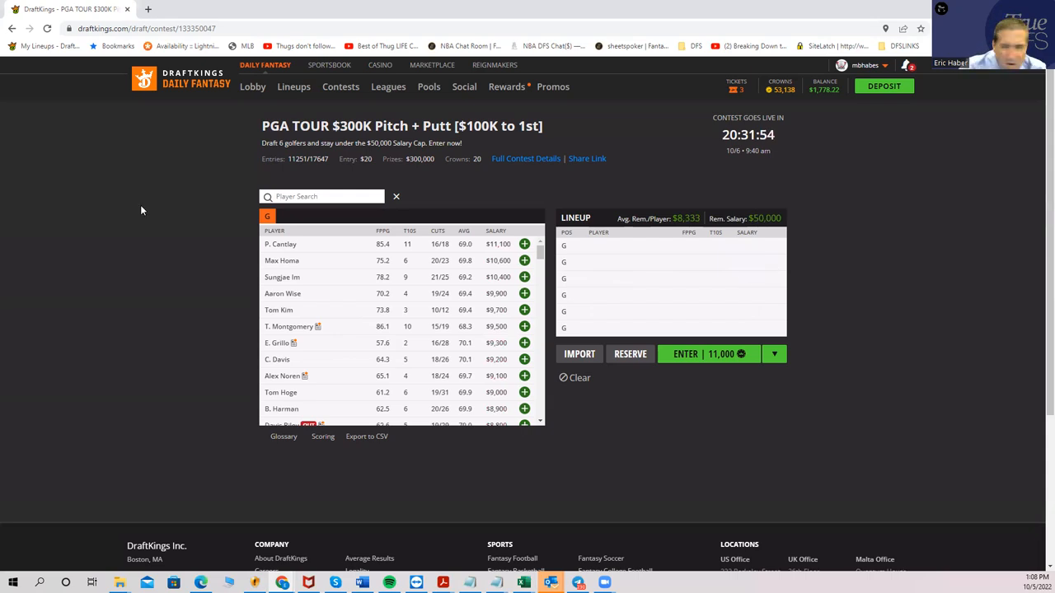
# Search and draft S. Power, M. Pereira and M. Hubbard into the lineup.
pyautogui.write('power')
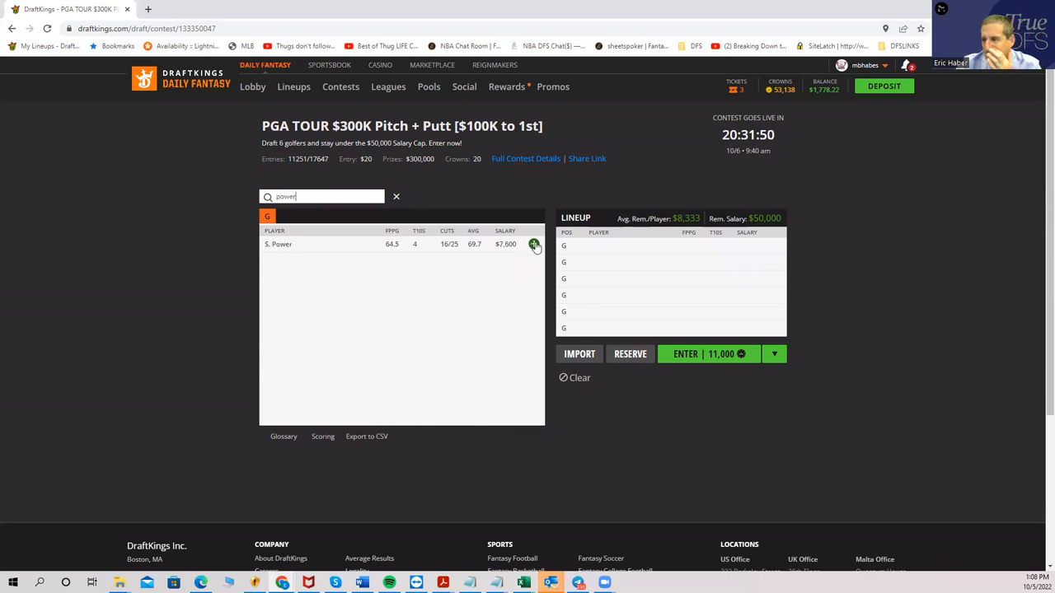
pyautogui.click(534, 244)
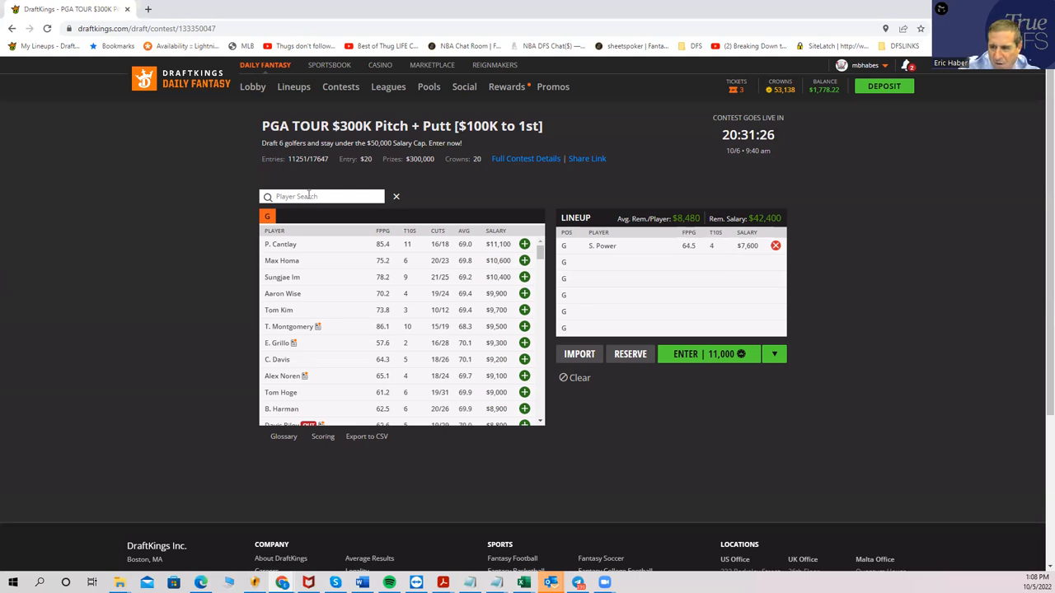
pyautogui.write('mito')
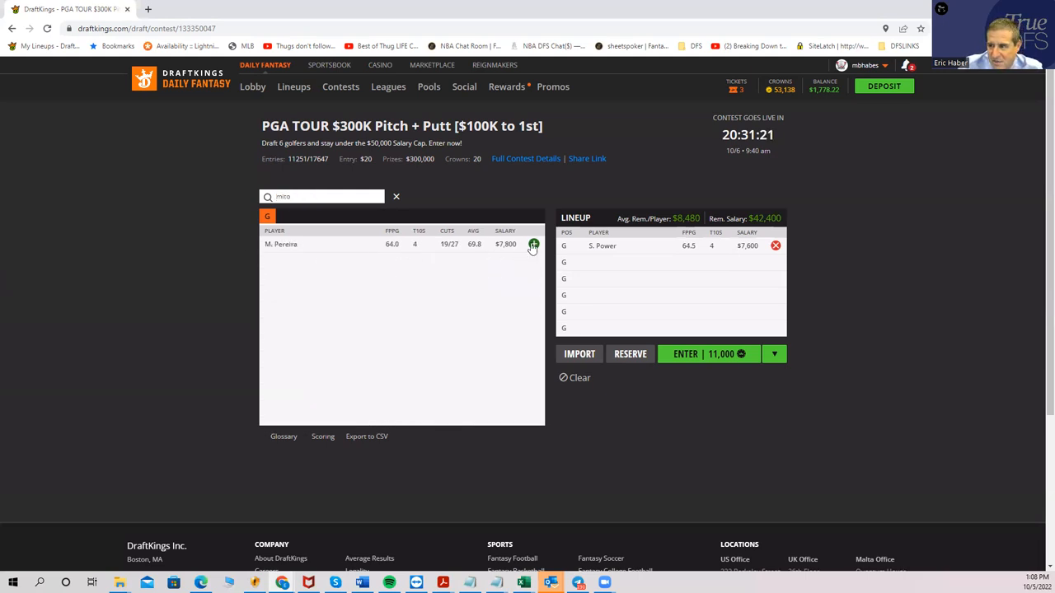
pyautogui.click(524, 244)
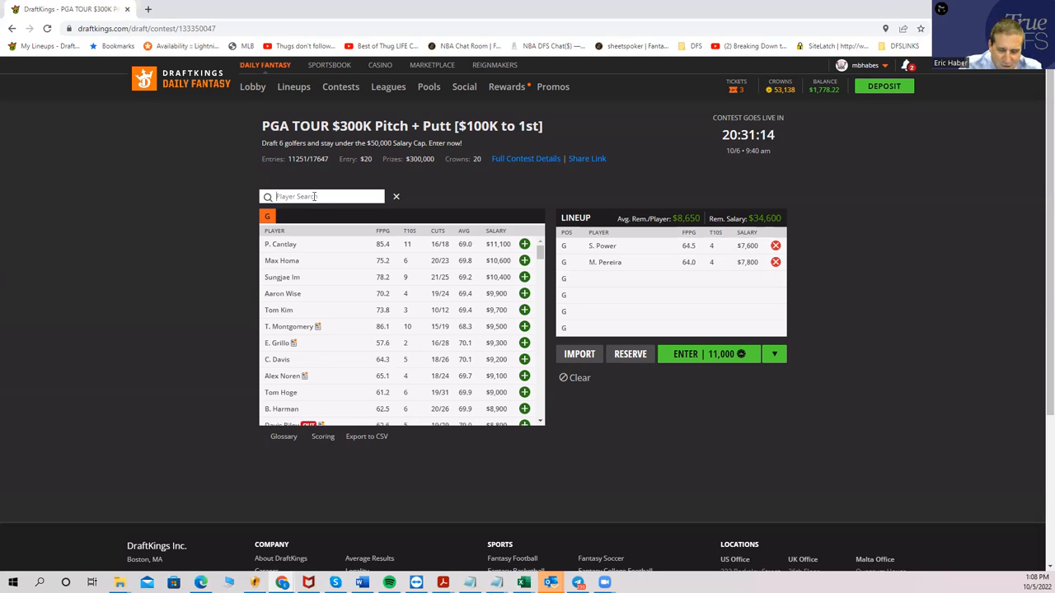
pyautogui.write('hubbard')
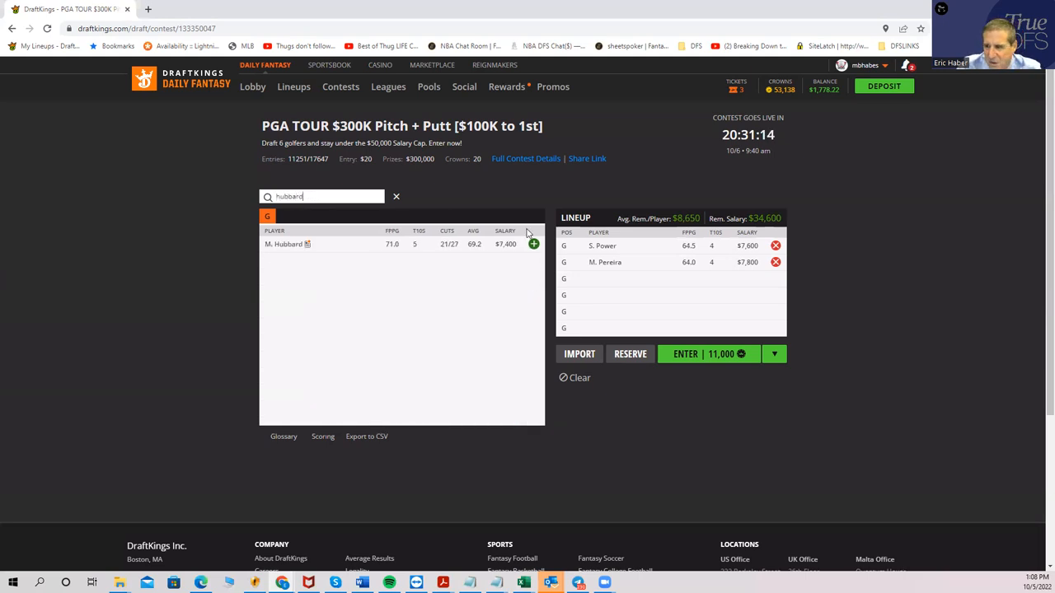
pyautogui.click(534, 244)
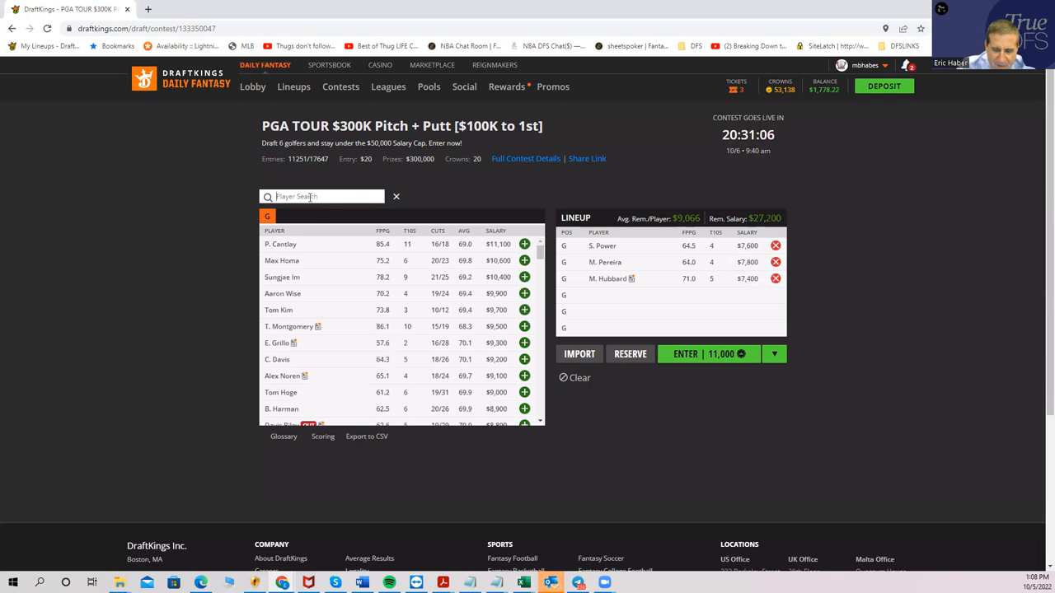
# Search and draft K. Lee and T. Moore, leaving $11,500 remaining.
pyautogui.write('lee')
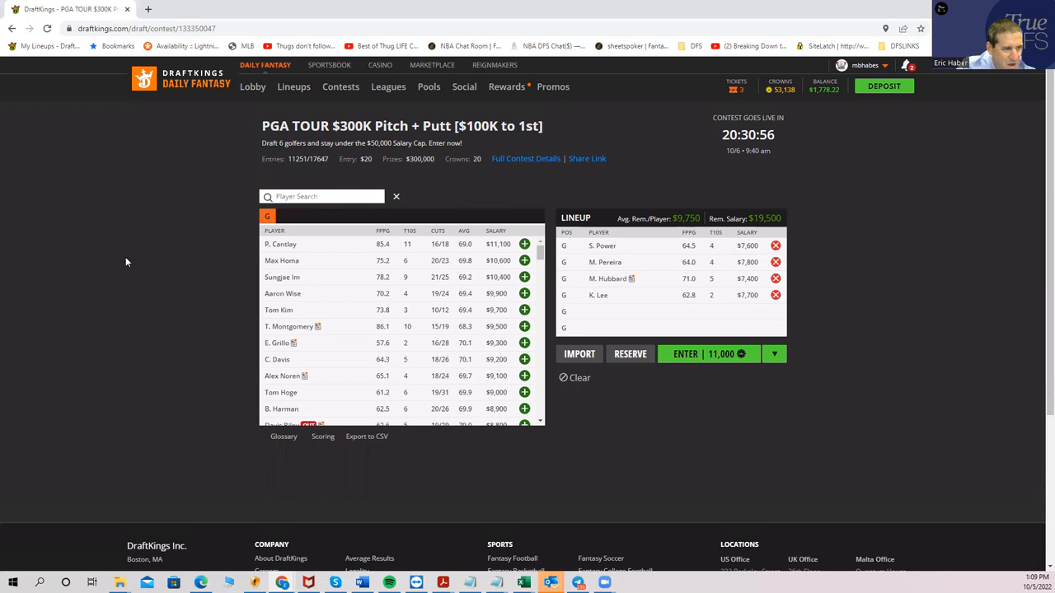
pyautogui.write('mo')
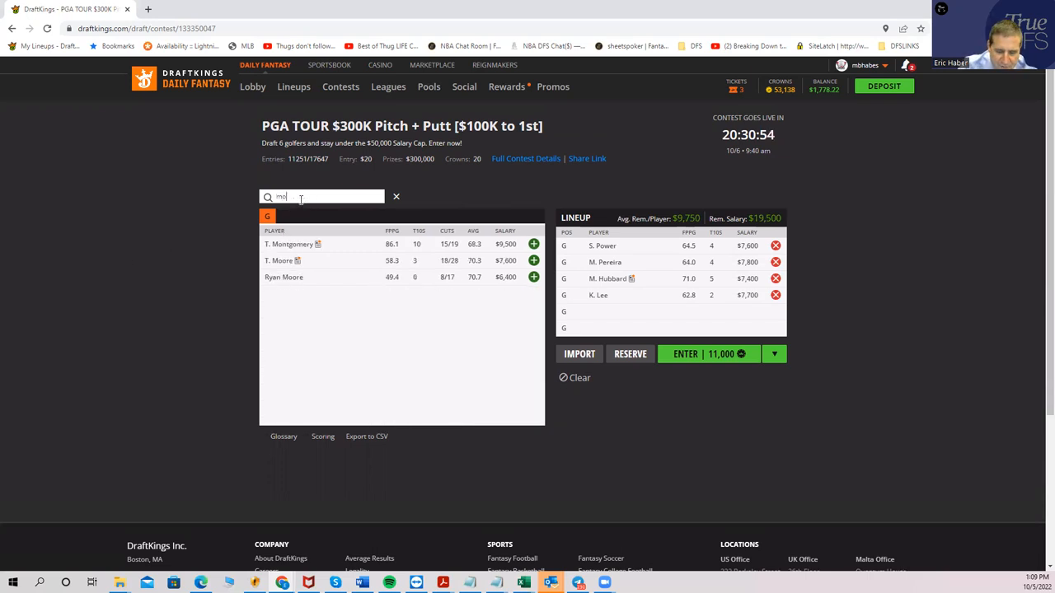
pyautogui.write('oore')
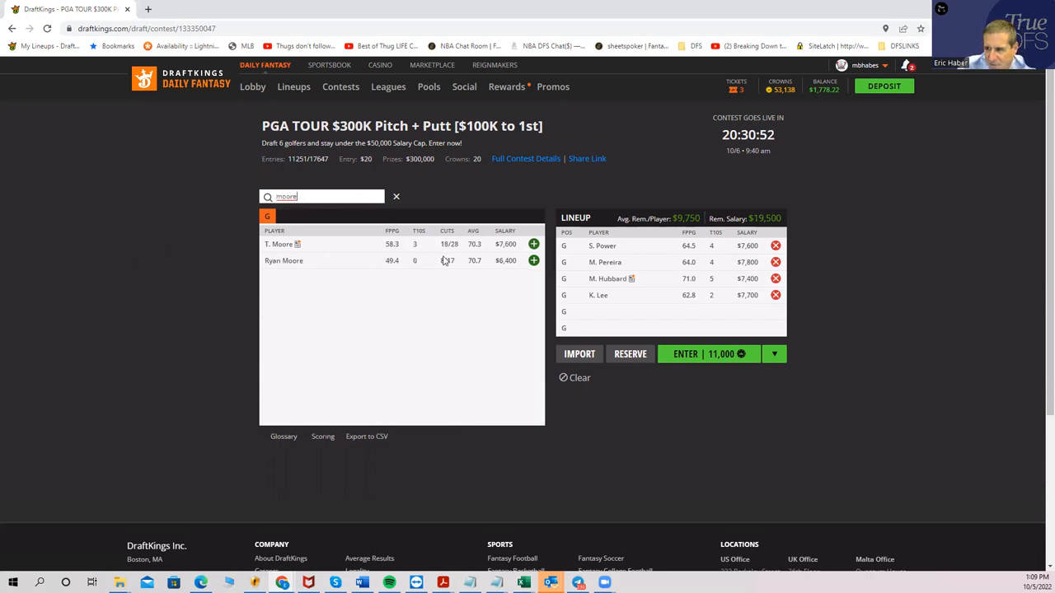
pyautogui.click(534, 244)
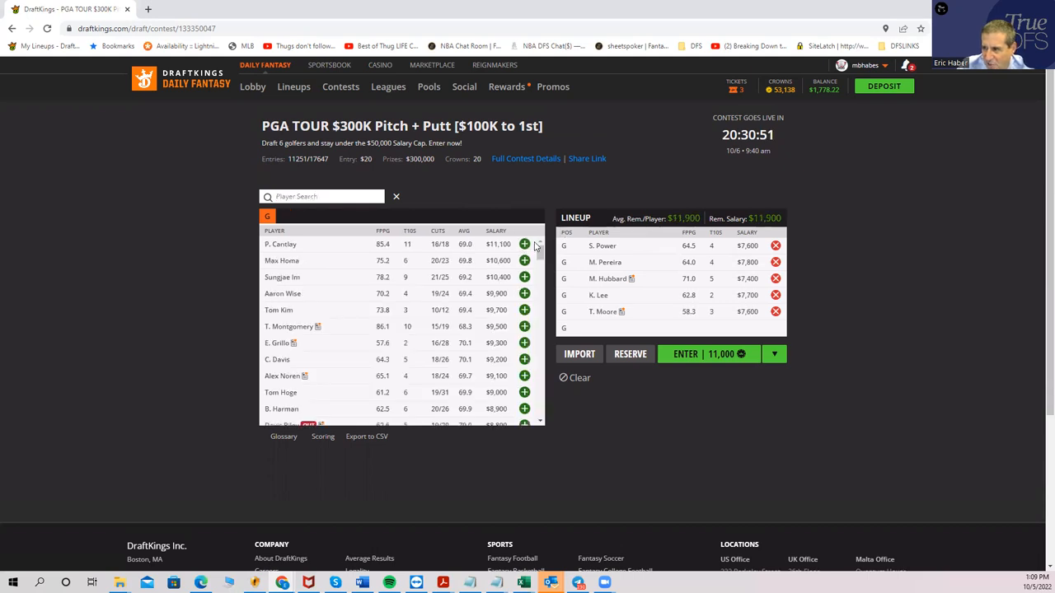
pyautogui.moveTo(474, 259)
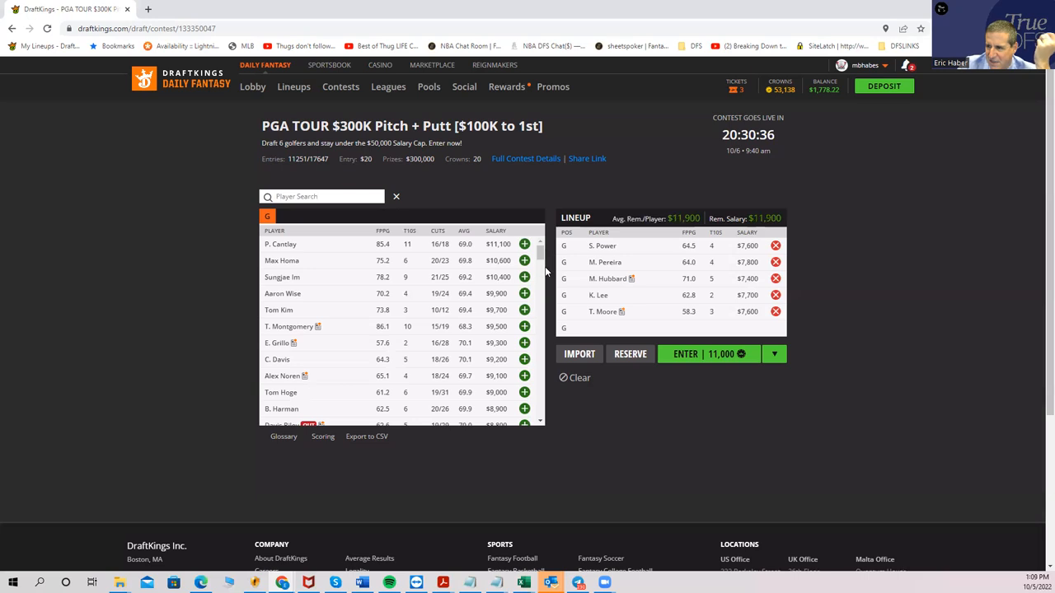
# Remove the drafted golfers so all six slots are empty with $50,000 available.
pyautogui.scroll(-3)
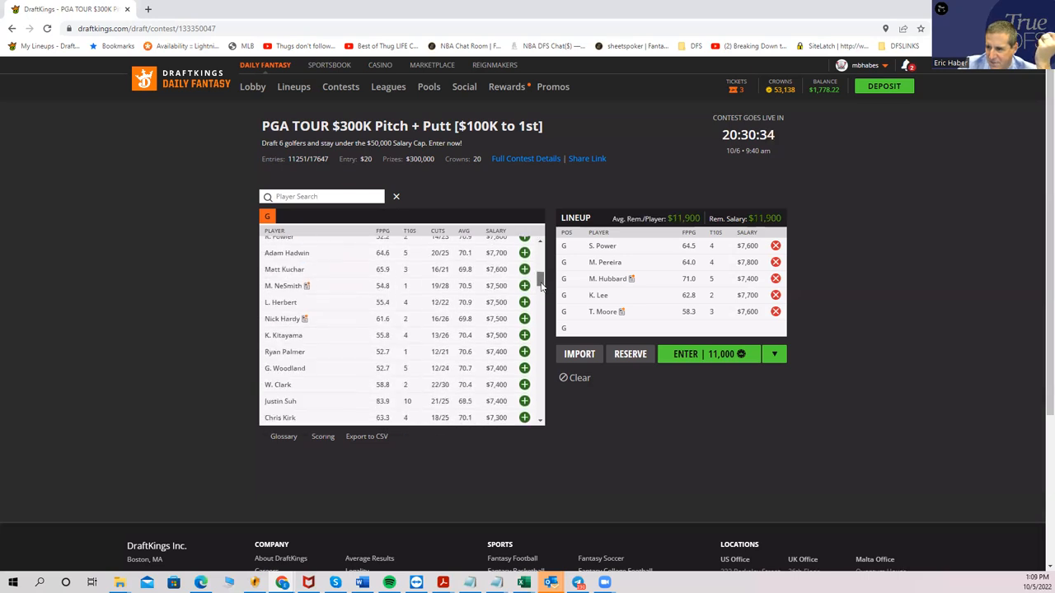
pyautogui.scroll(-3)
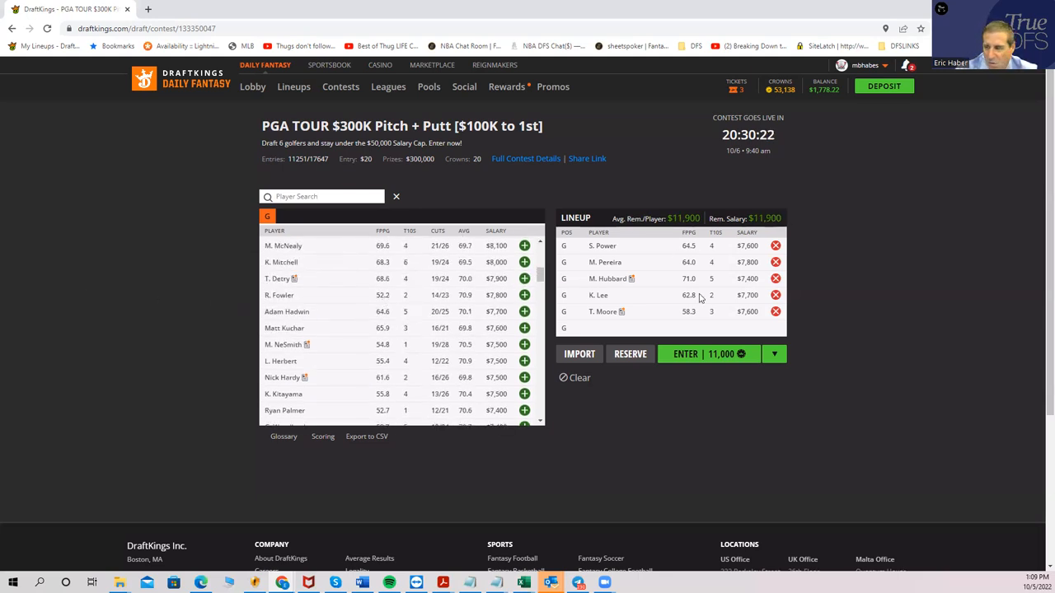
pyautogui.click(775, 295)
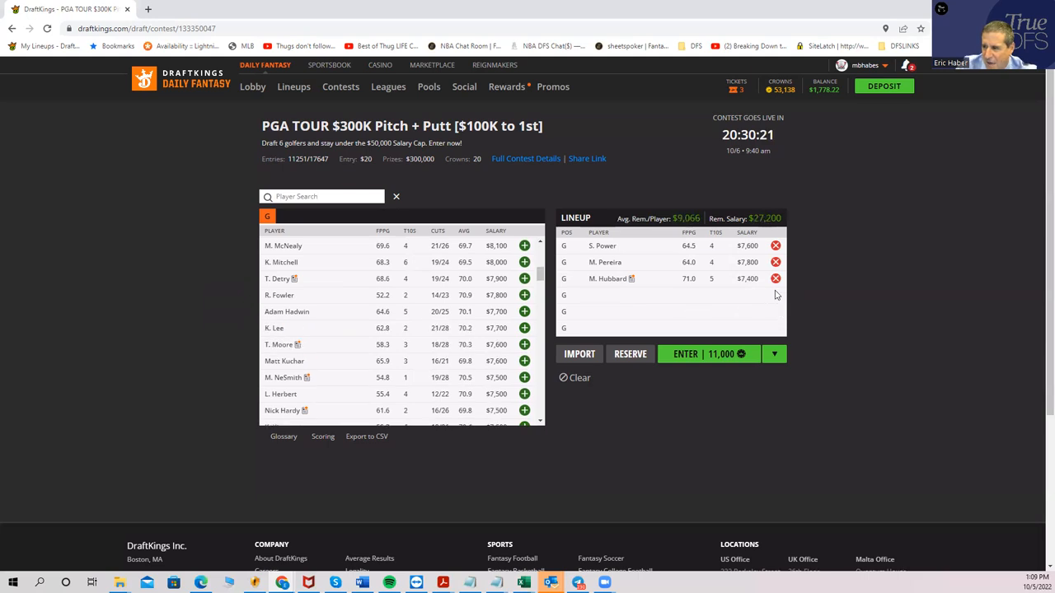
pyautogui.click(775, 279)
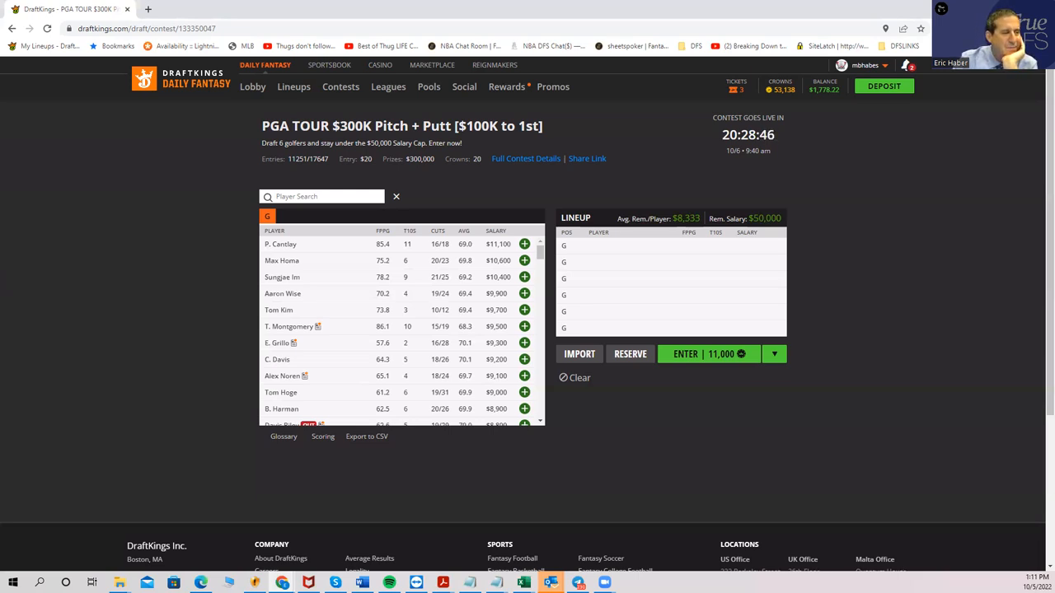
pyautogui.moveTo(46, 330)
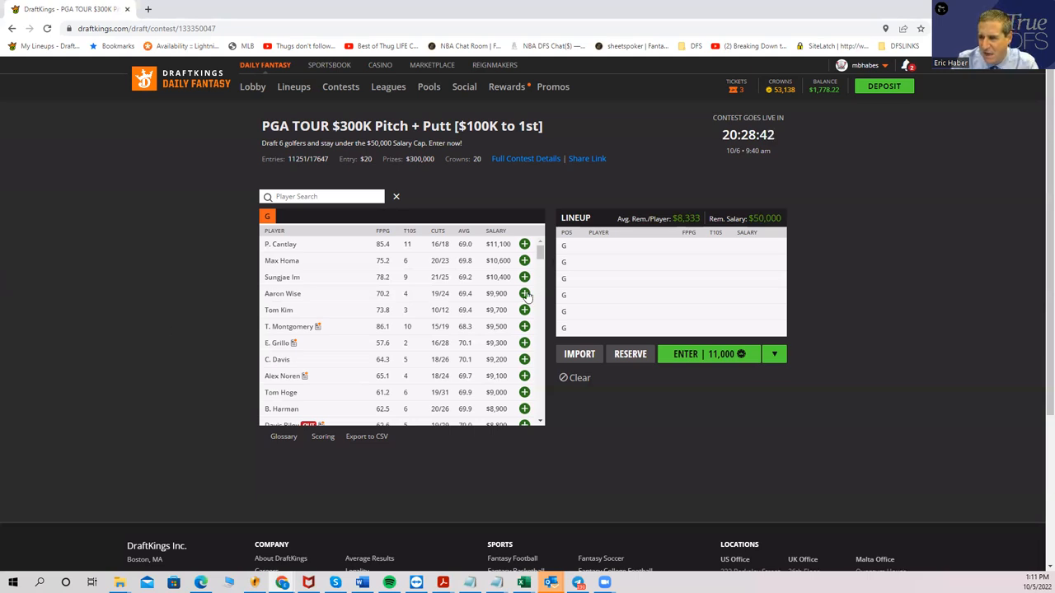
# Draft Aaron Wise, P. Cantlay and K. Mitchell into the new lineup.
pyautogui.click(524, 293)
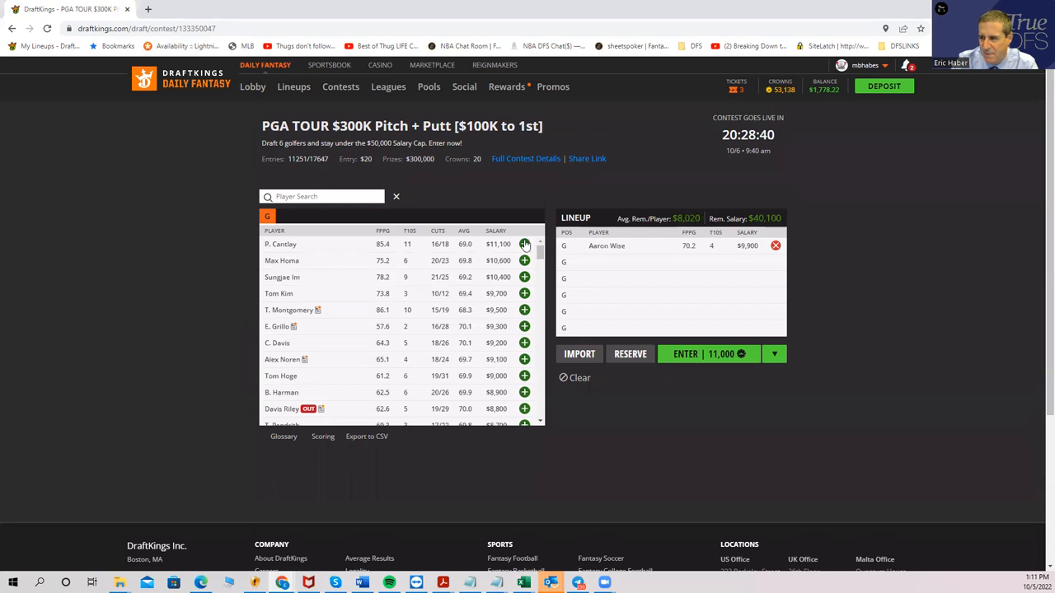
pyautogui.click(524, 244)
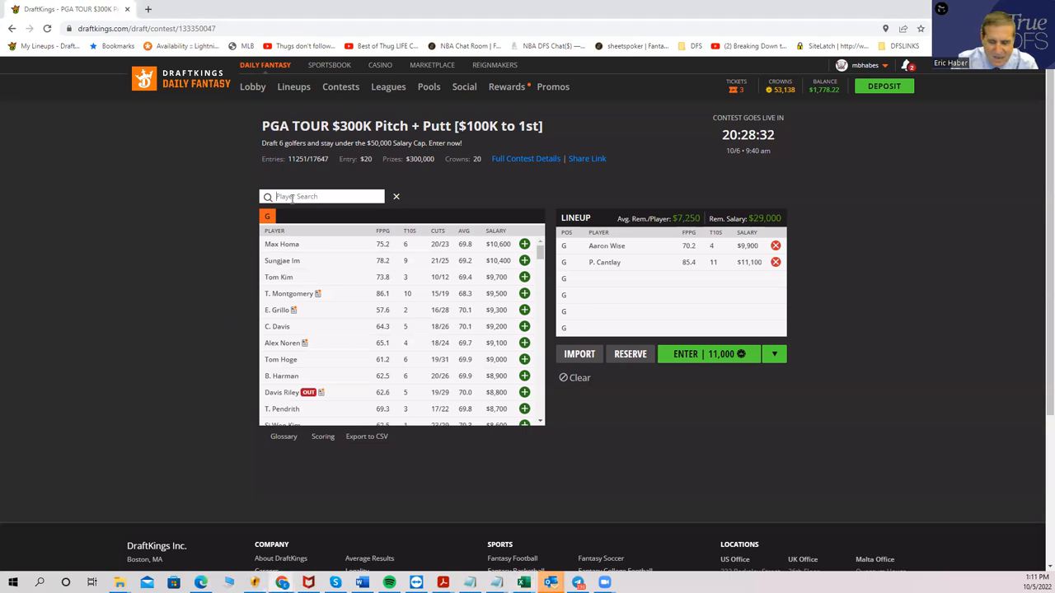
pyautogui.write('mitch')
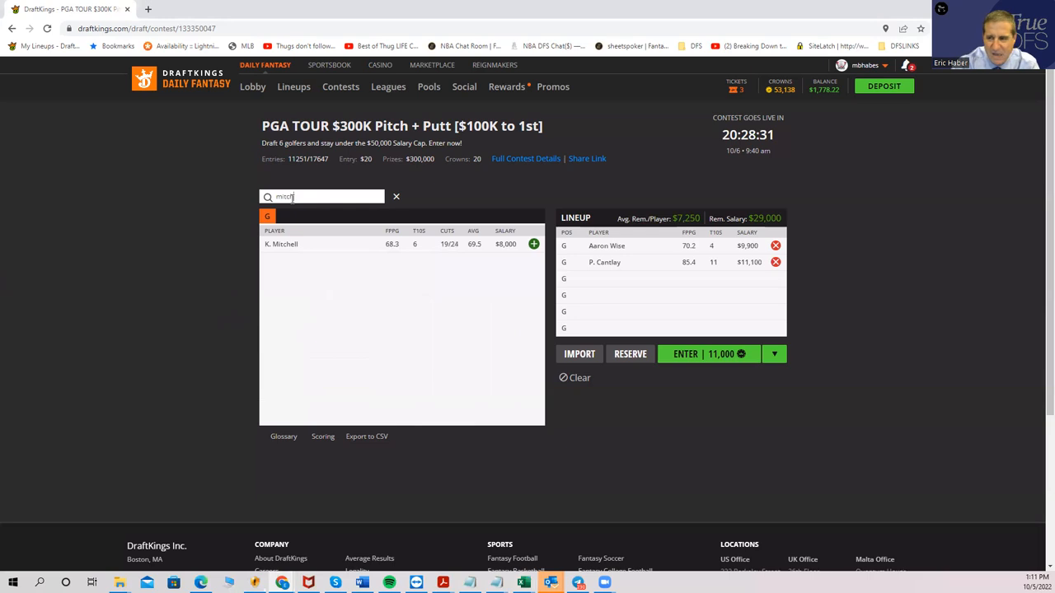
pyautogui.click(534, 244)
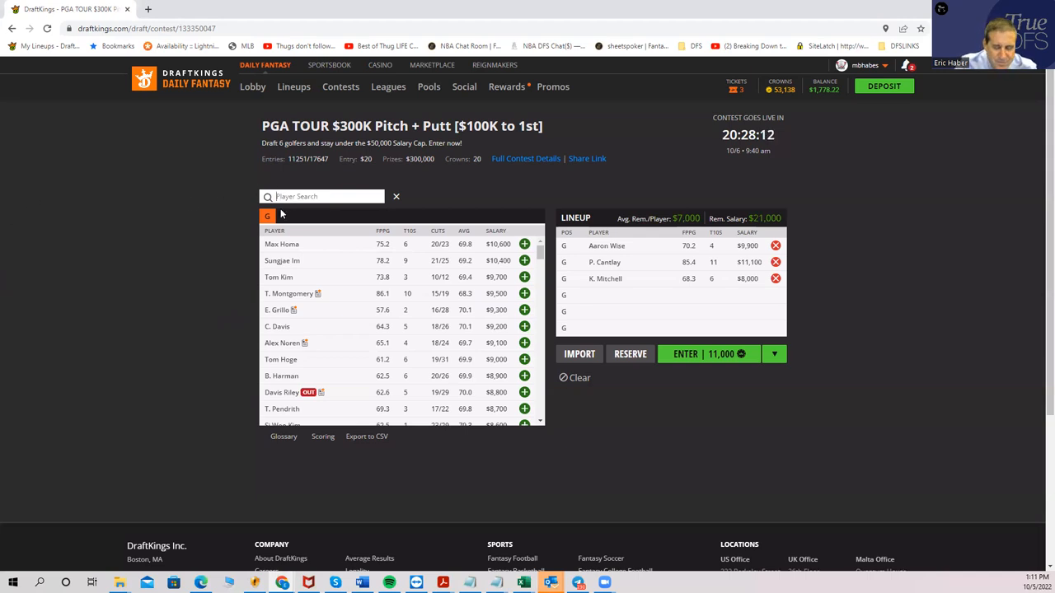
# Search and draft S. Power and P. Rodgers, leaving $6,600 remaining.
pyautogui.write('power')
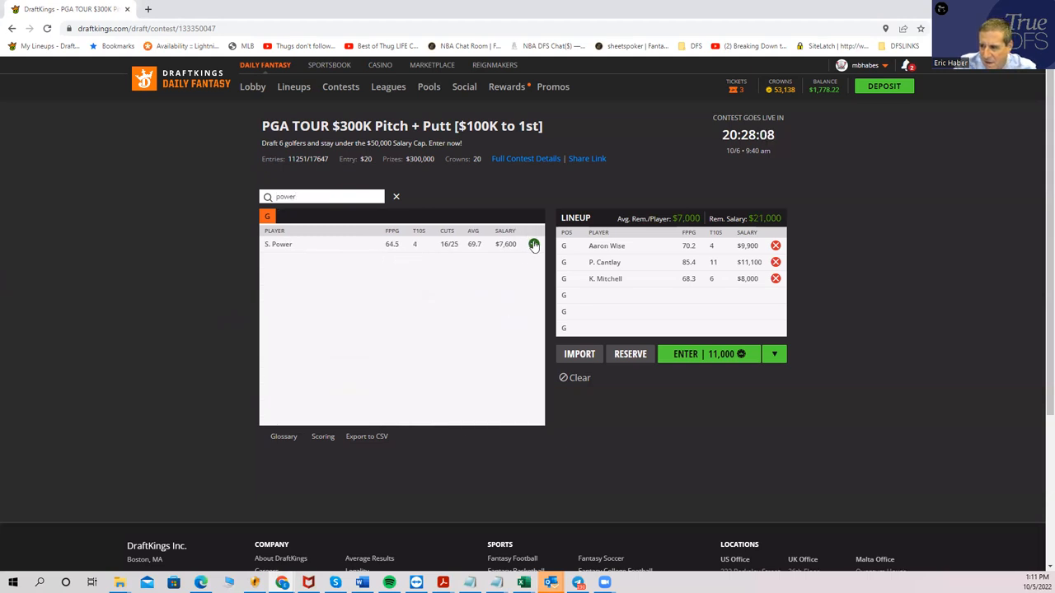
pyautogui.click(534, 244)
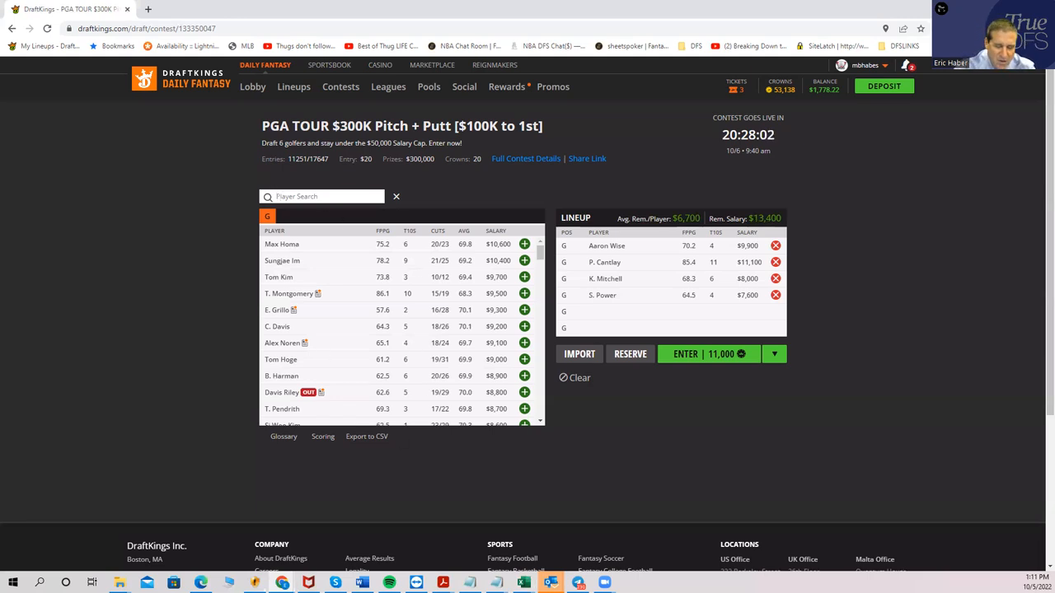
pyautogui.write('rod')
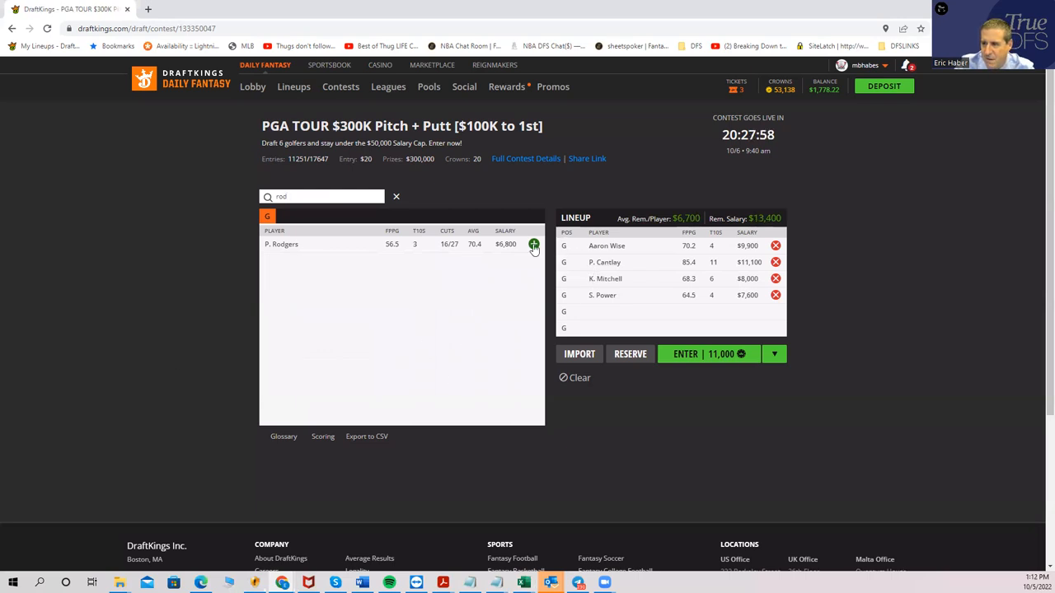
pyautogui.click(534, 244)
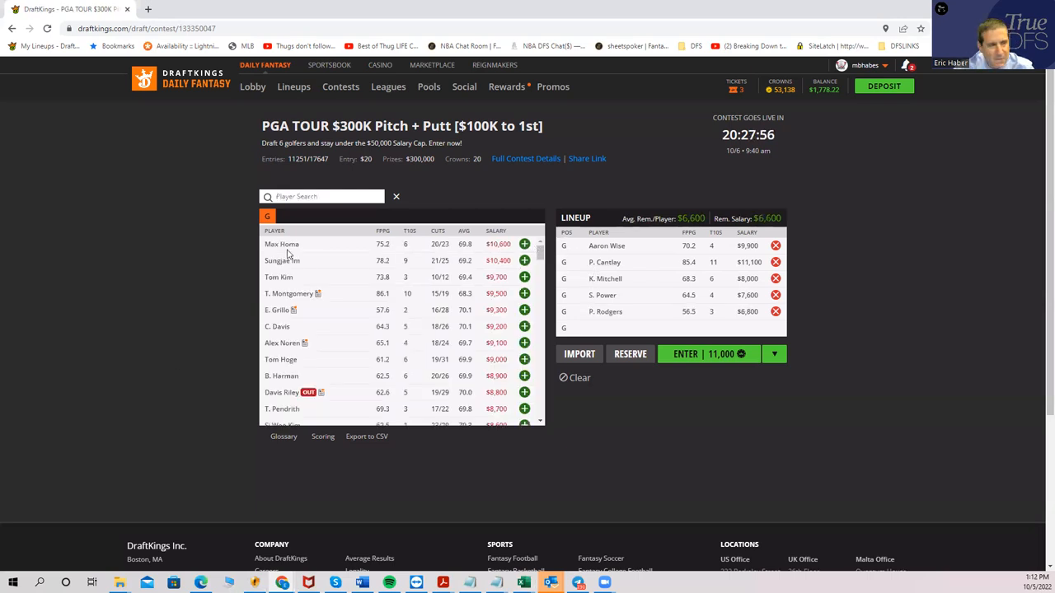